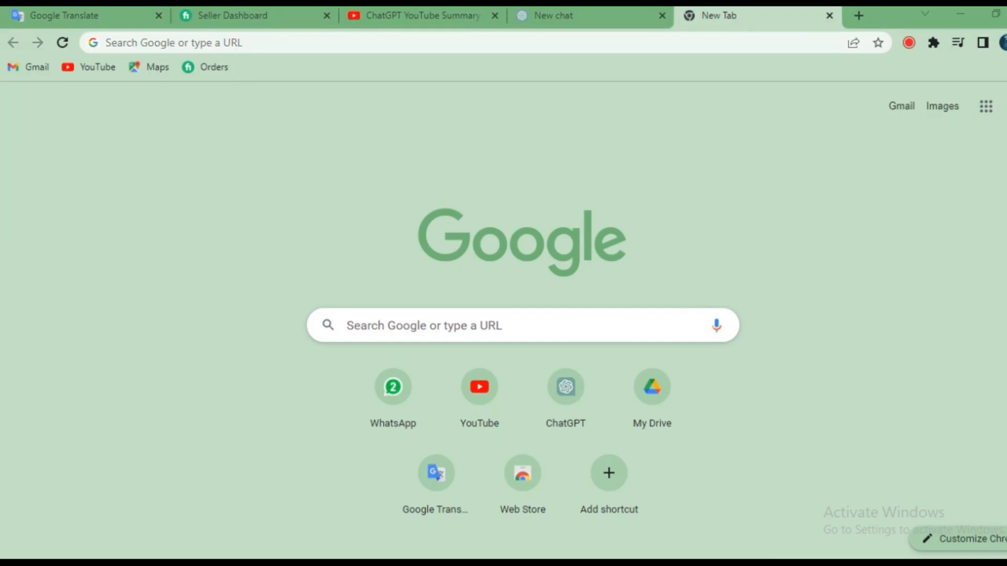
{"action": "mouse_move", "coordinate": [743, 288]}
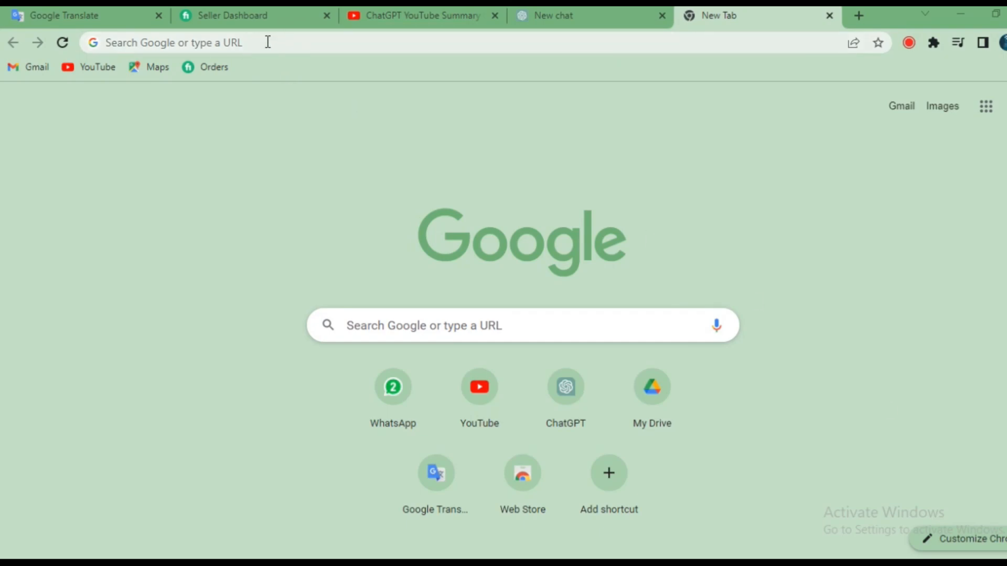
Step: Rerun the 'youtube summary with chatgpt' Google search from history and scroll through the results
{"action": "left_click", "coordinate": [170, 43]}
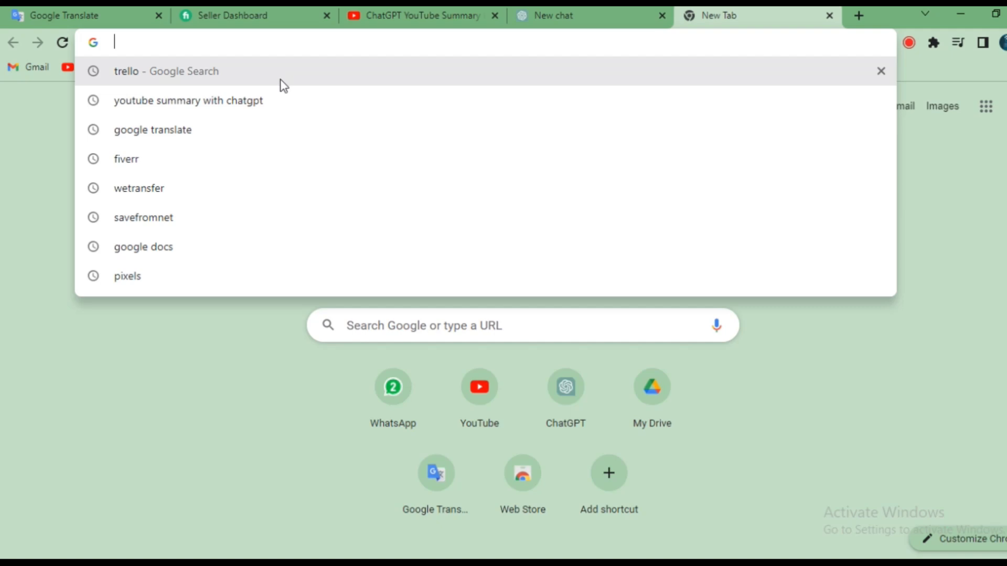
{"action": "mouse_move", "coordinate": [199, 106]}
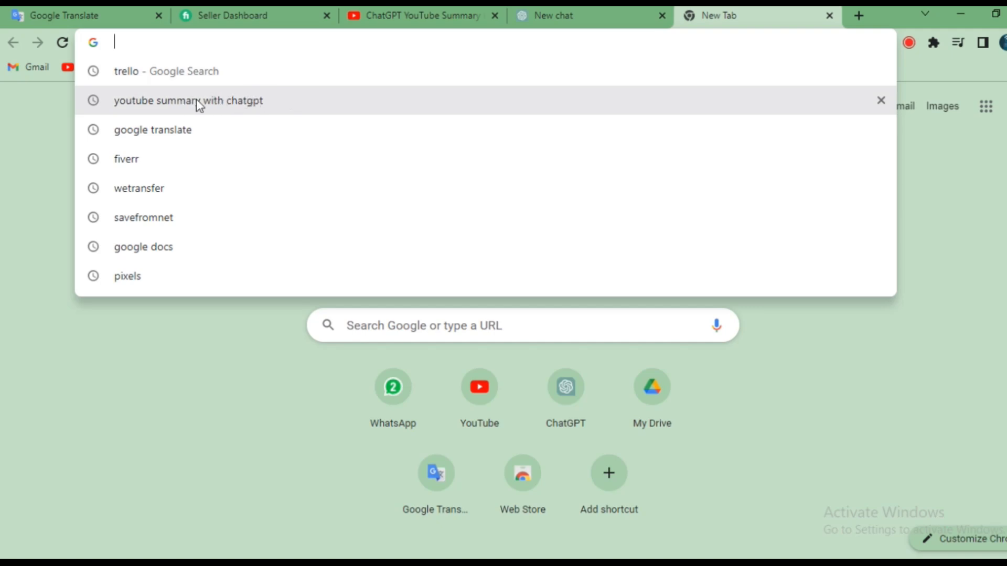
{"action": "left_click", "coordinate": [188, 100]}
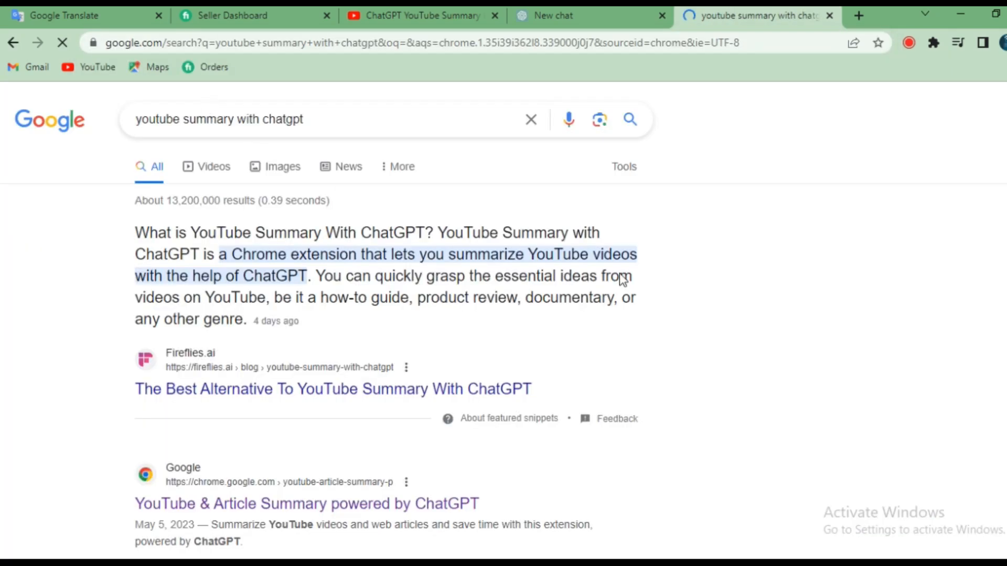
{"action": "scroll", "scroll_direction": "down", "scroll_amount": 3}
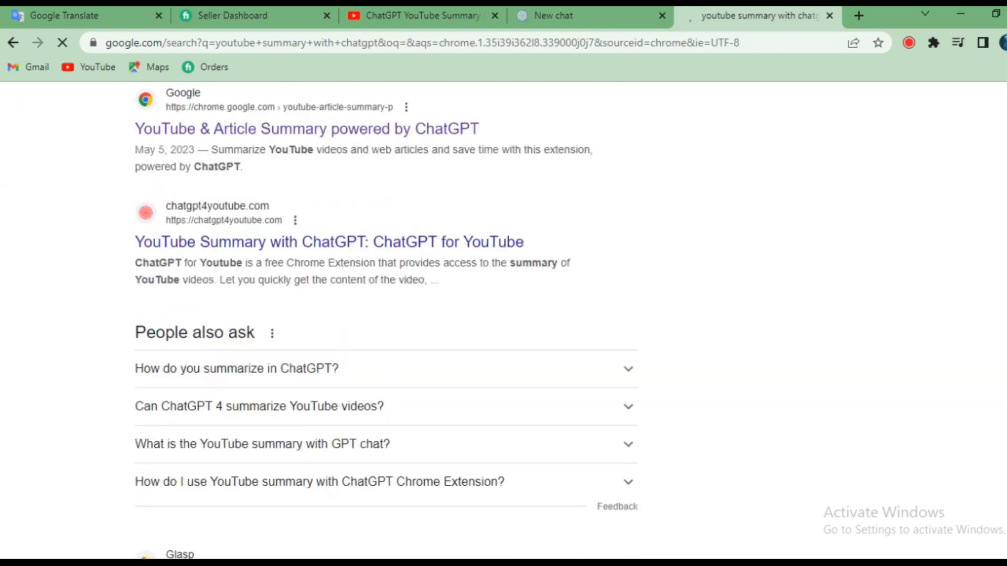
{"action": "scroll", "scroll_direction": "down", "scroll_amount": 3}
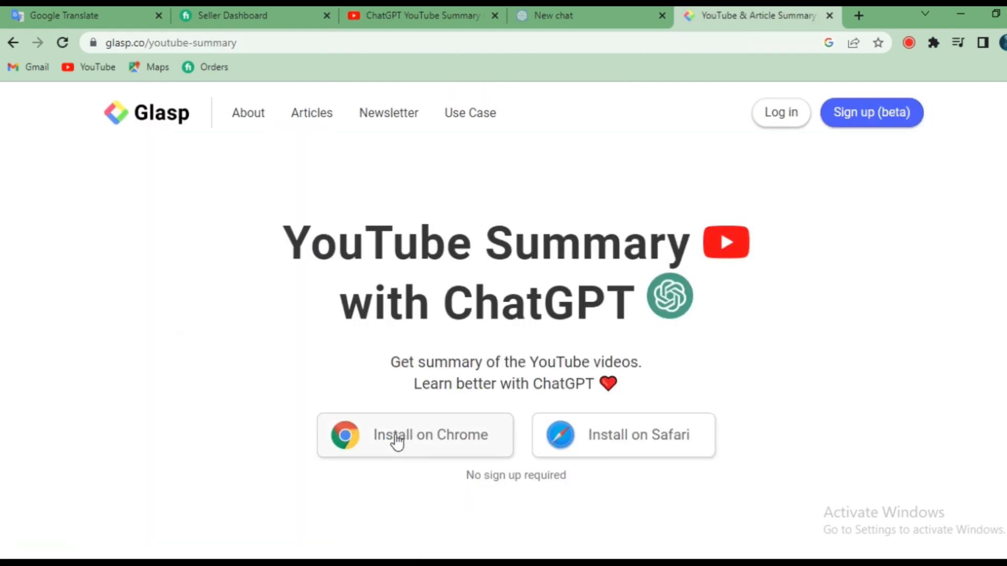
{"action": "mouse_move", "coordinate": [376, 411]}
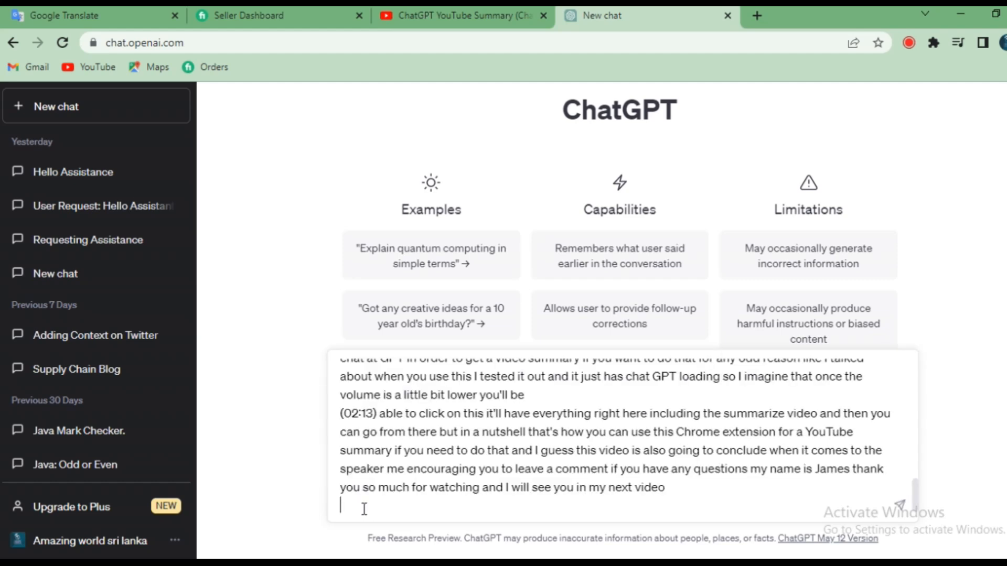
Step: Type 'summarize video' below the pasted transcript in the ChatGPT message box
{"action": "type", "text": "sum"}
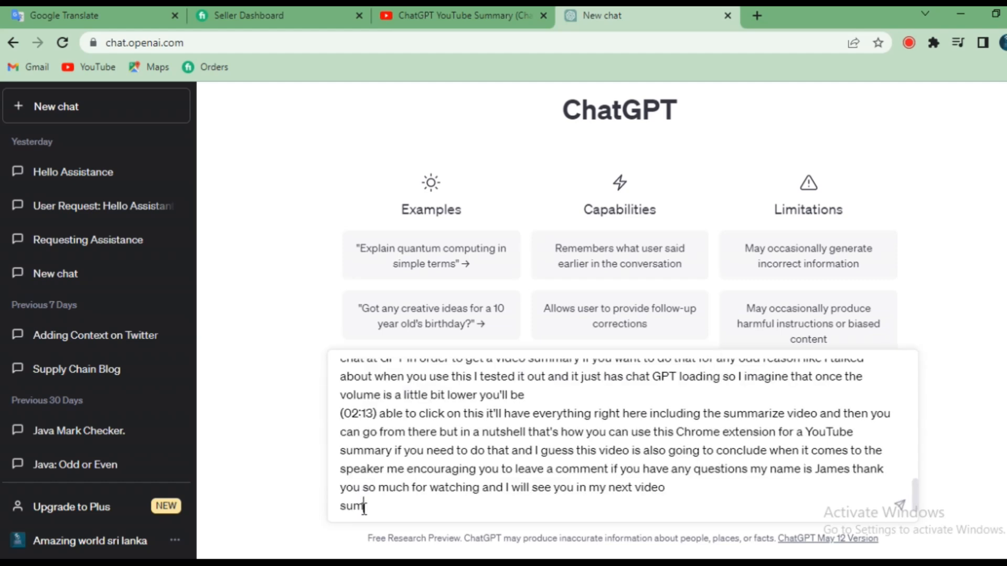
{"action": "type", "text": "marize"}
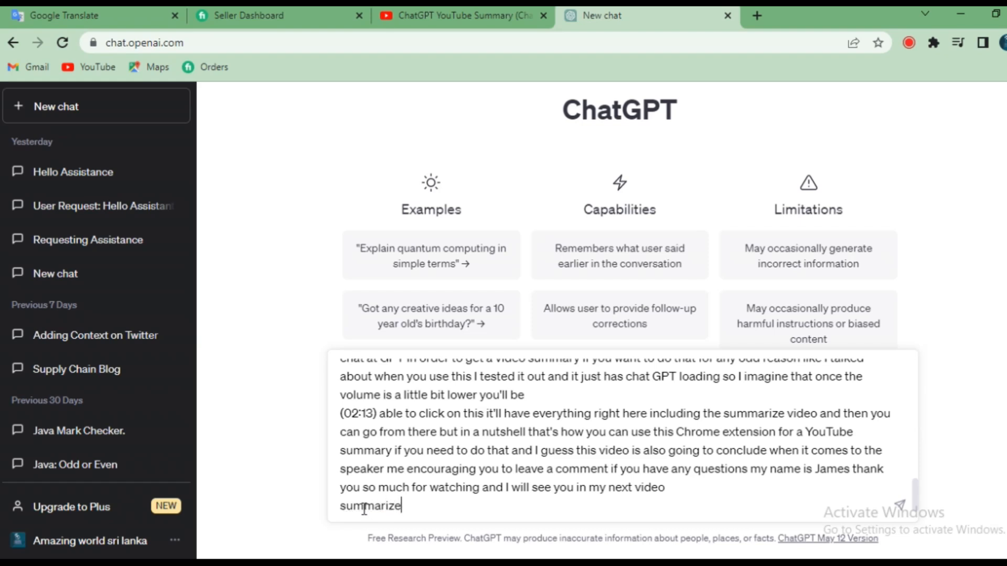
{"action": "type", "text": "video"}
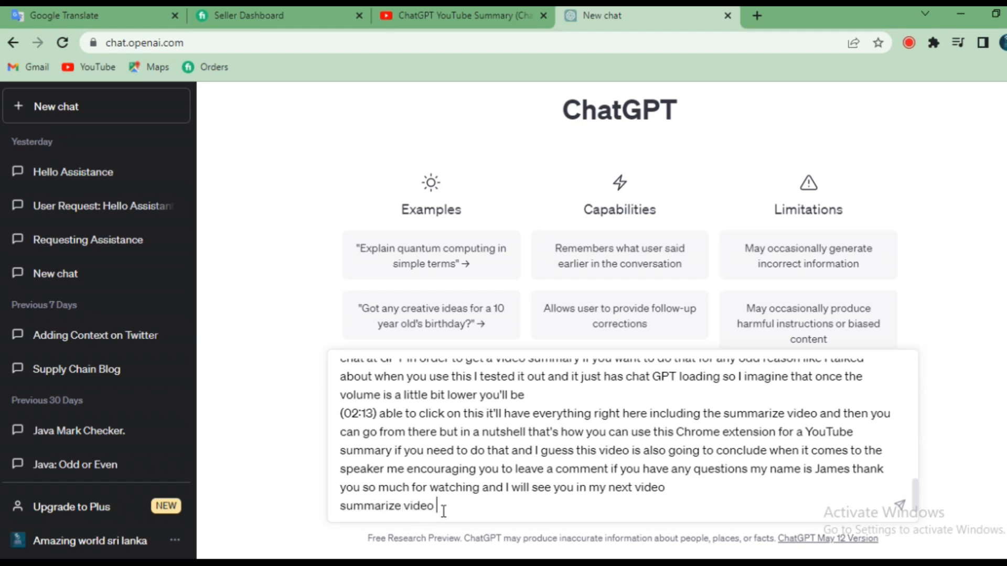